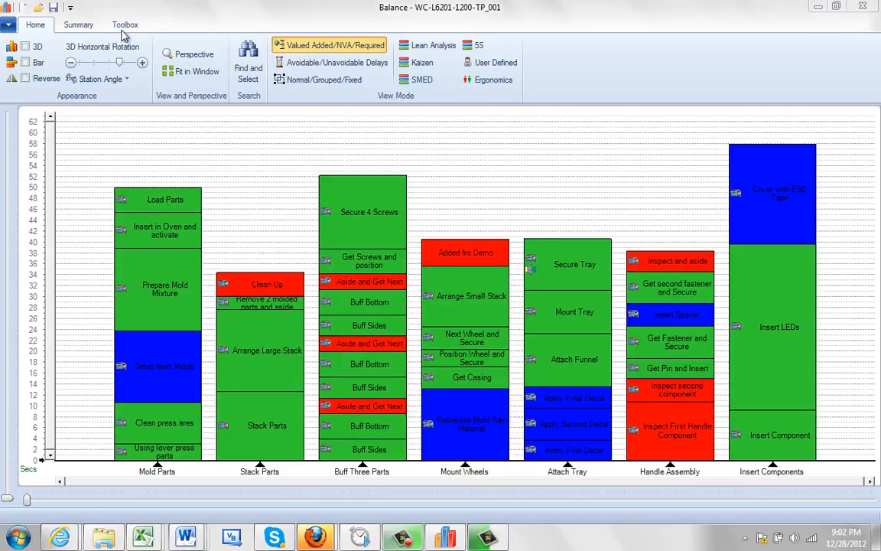
Step: Show the Toolbox ribbon options above the seven-workstation line-balance chart
click(125, 25)
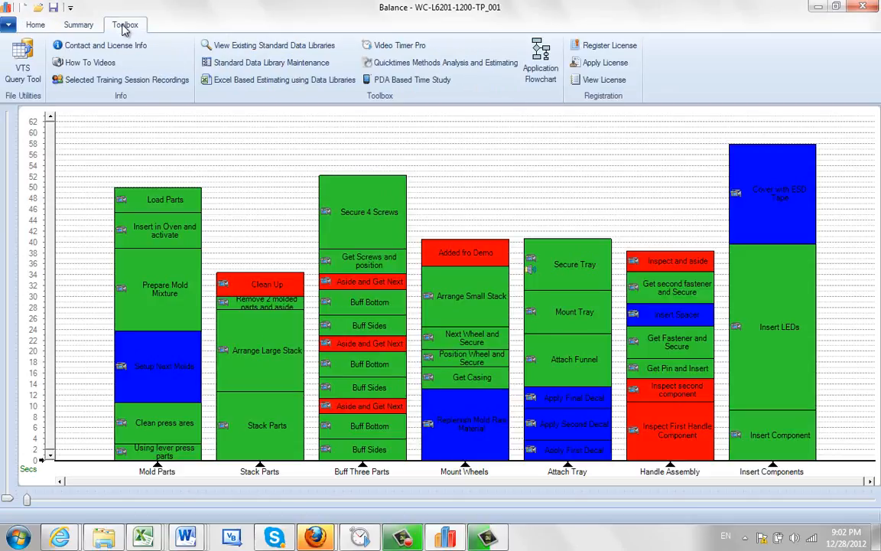
mouse_move(131, 162)
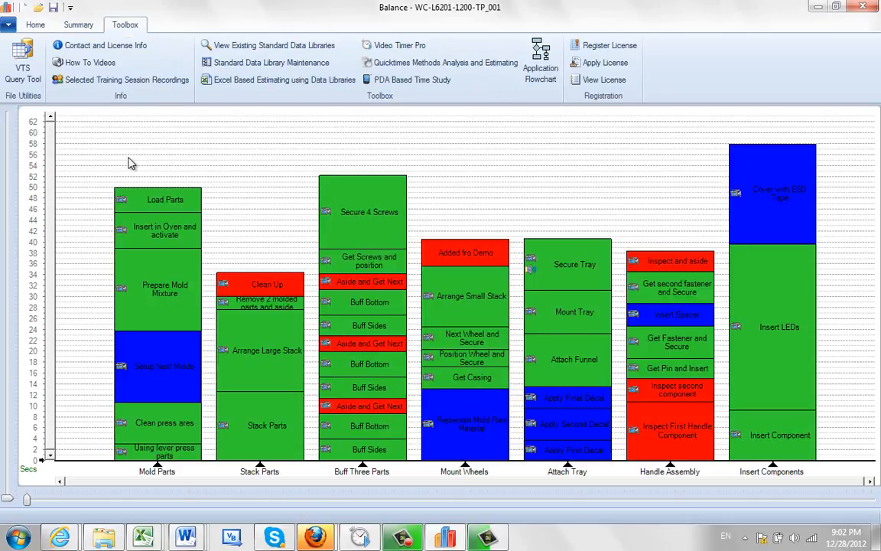
mouse_move(105, 45)
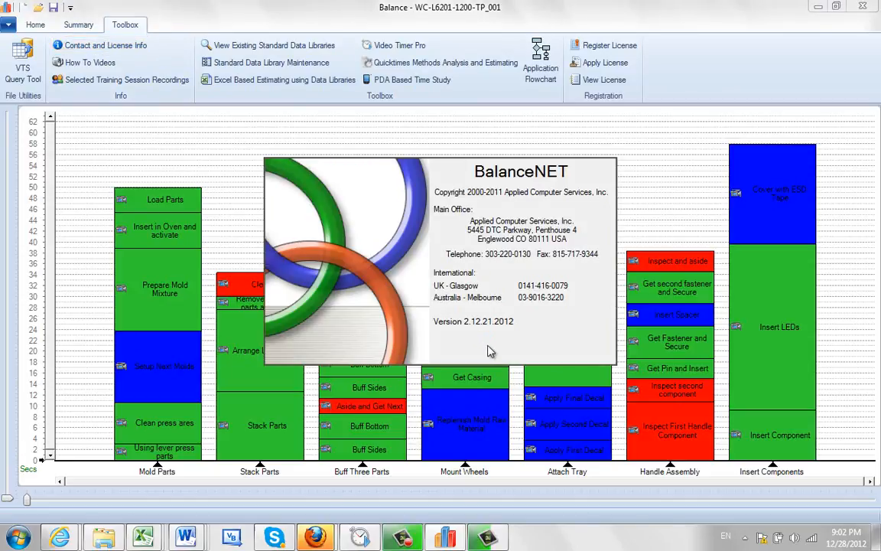
mouse_move(90, 62)
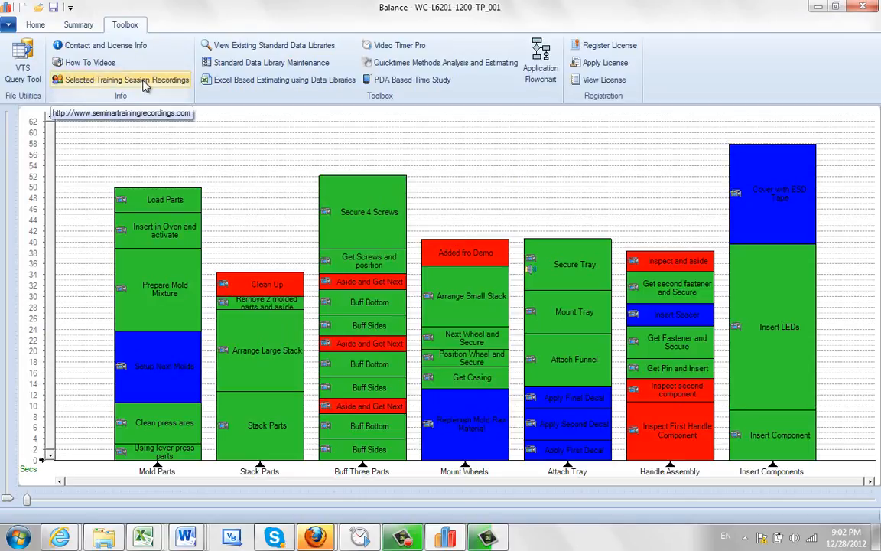
mouse_move(271, 62)
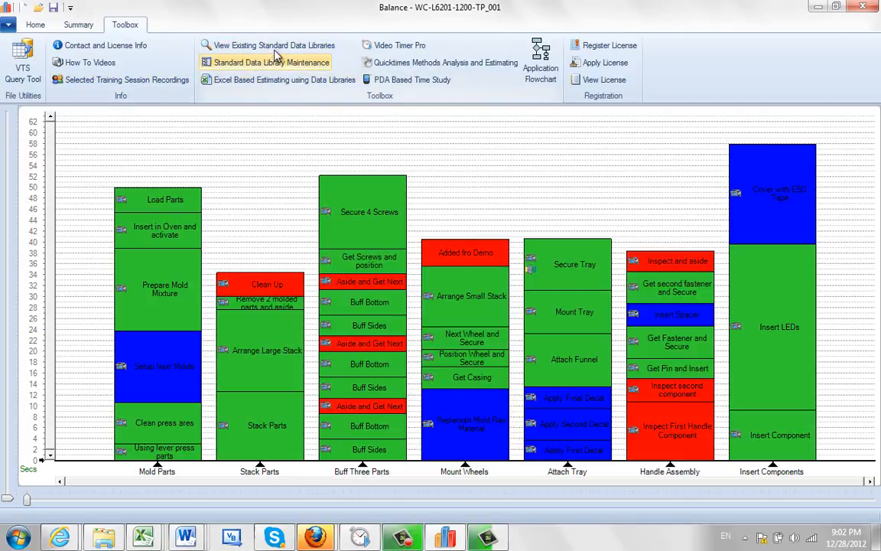
mouse_move(277, 79)
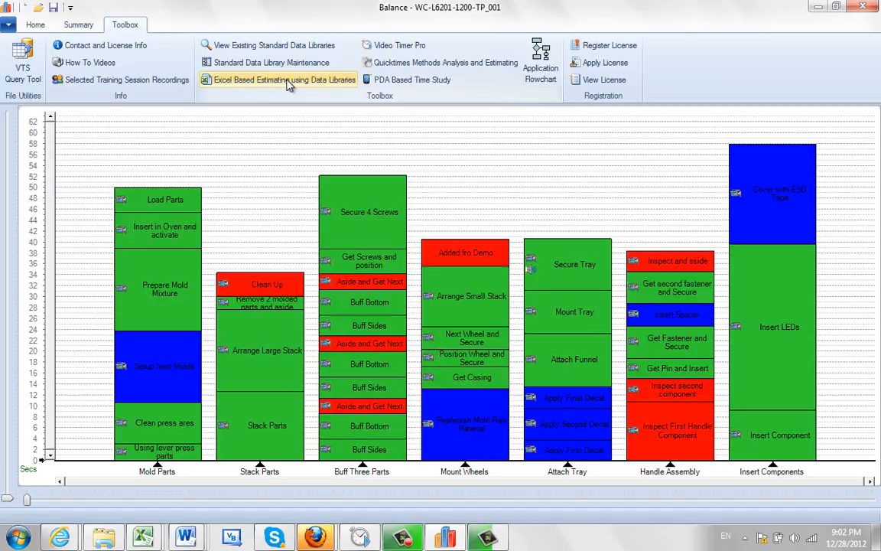
mouse_move(406, 79)
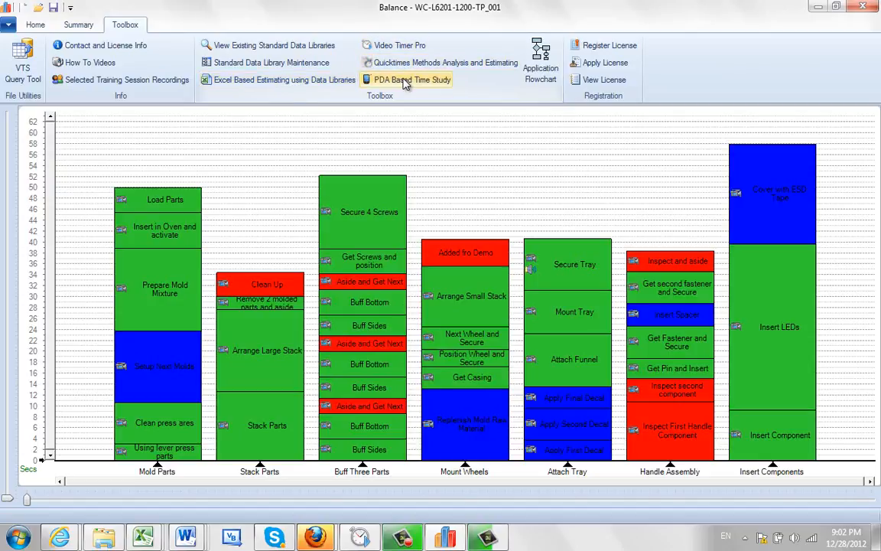
mouse_move(603, 46)
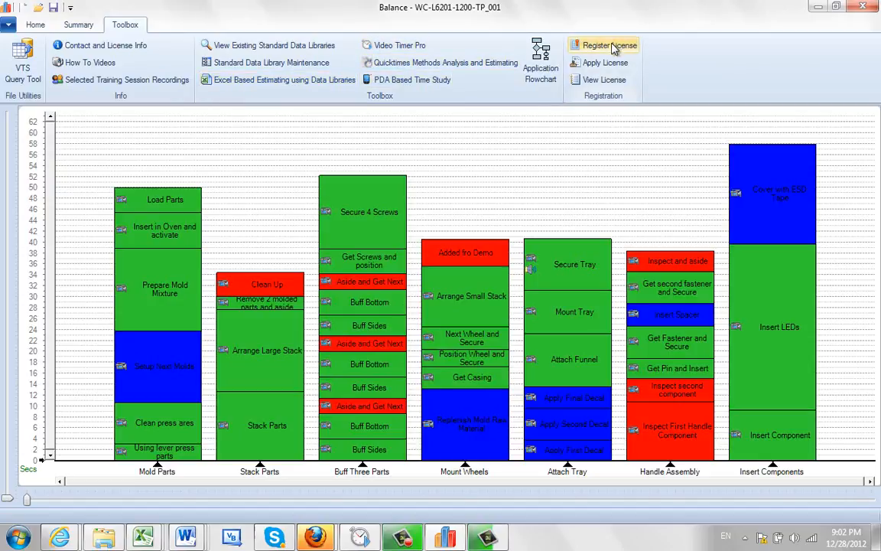
mouse_move(605, 62)
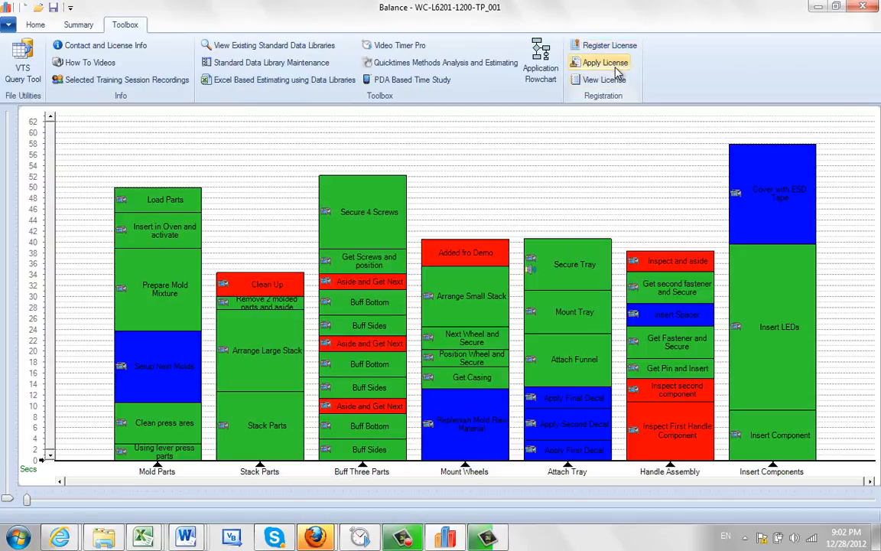
mouse_move(604, 79)
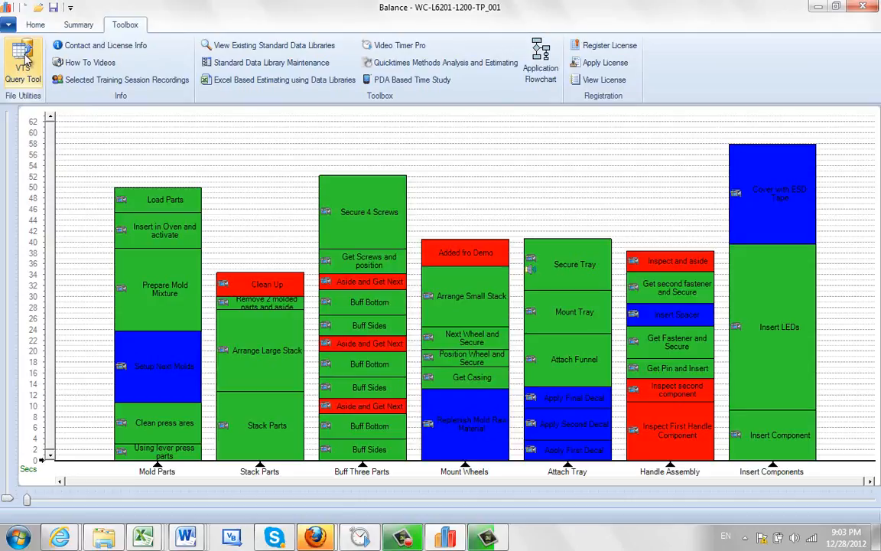
click(23, 65)
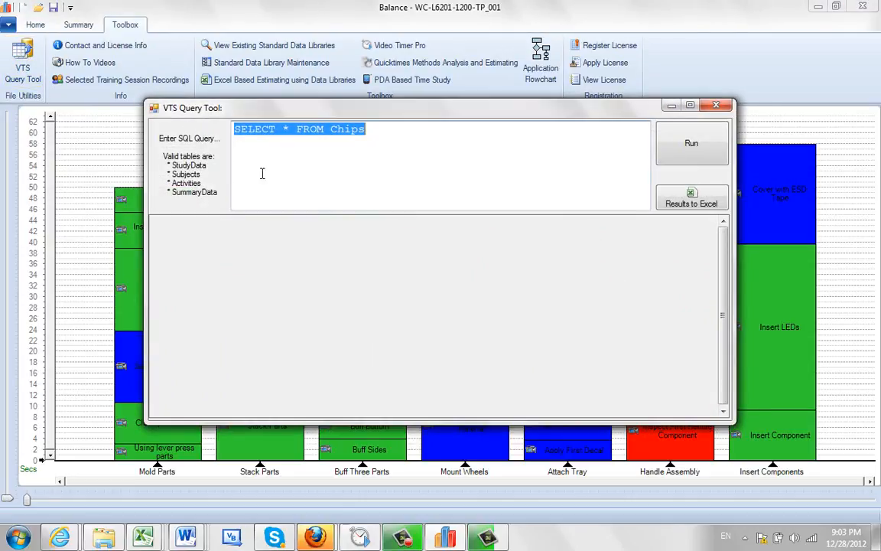
mouse_move(403, 146)
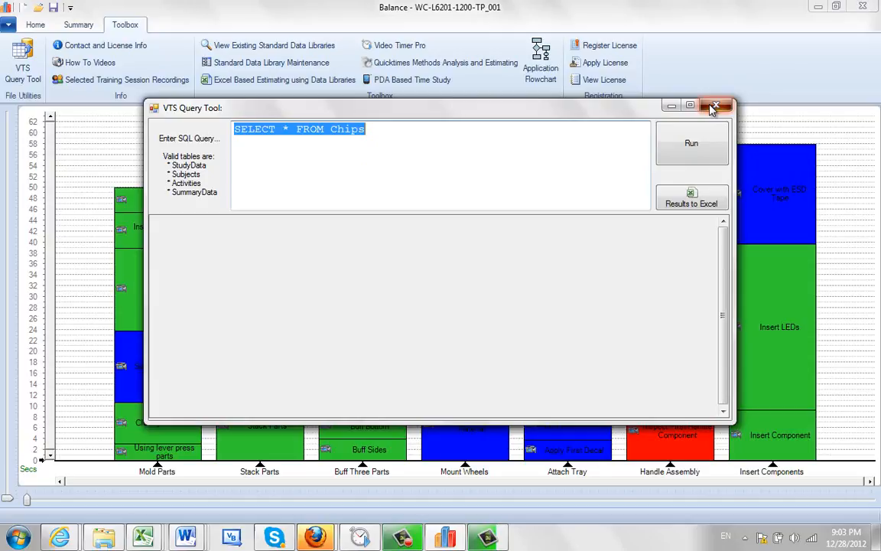
click(714, 107)
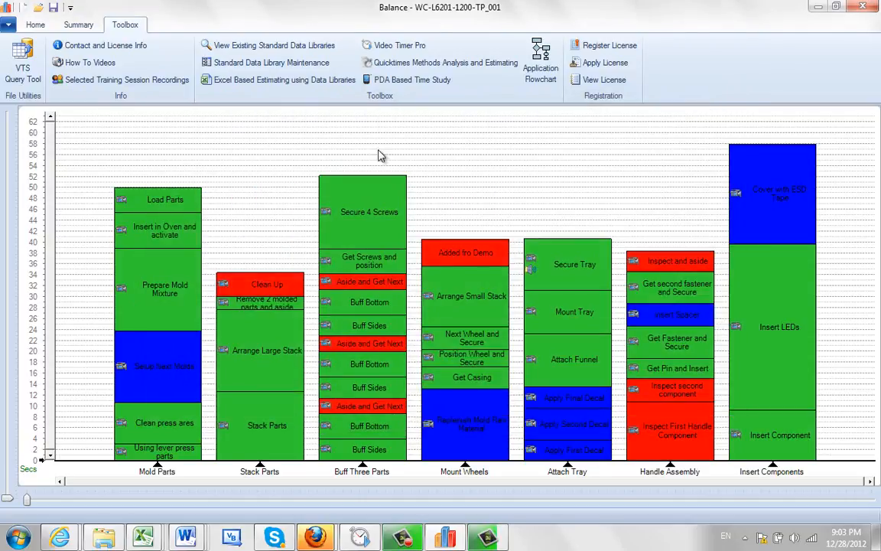
mouse_move(456, 160)
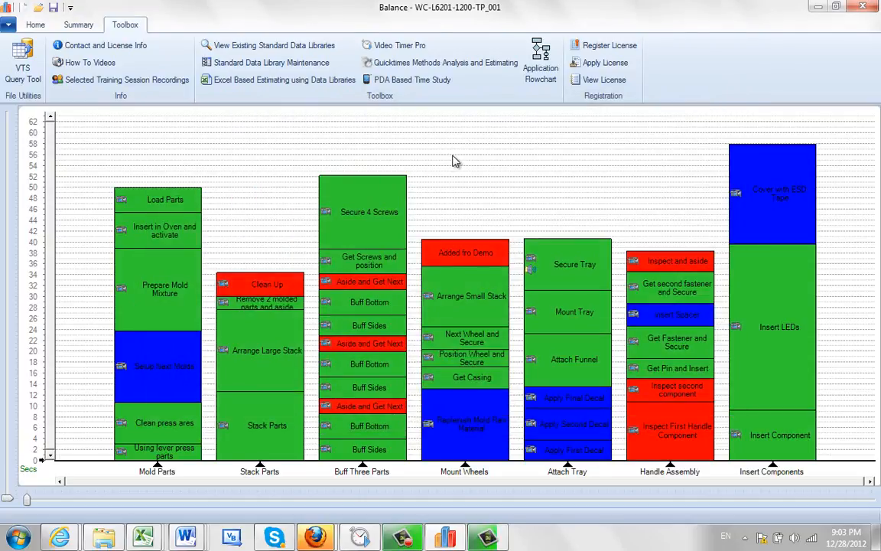
mouse_move(610, 179)
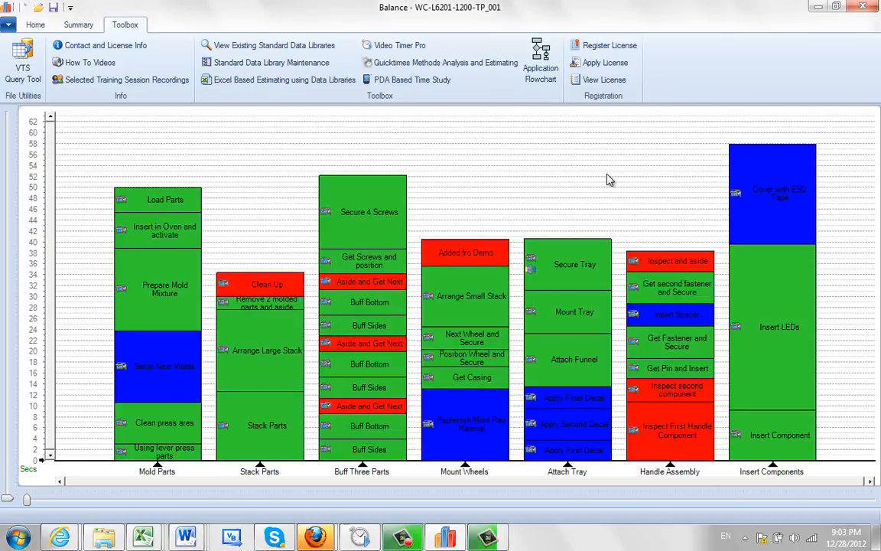
mouse_move(587, 152)
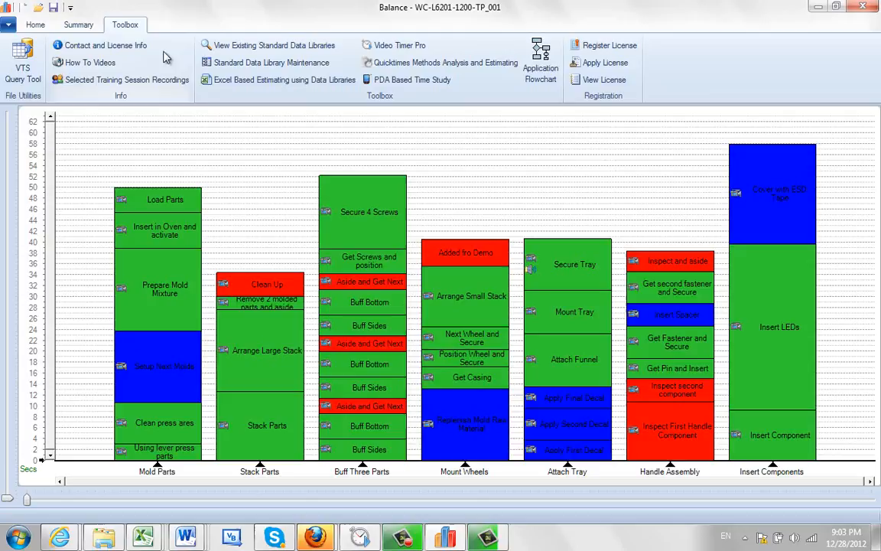
mouse_move(349, 57)
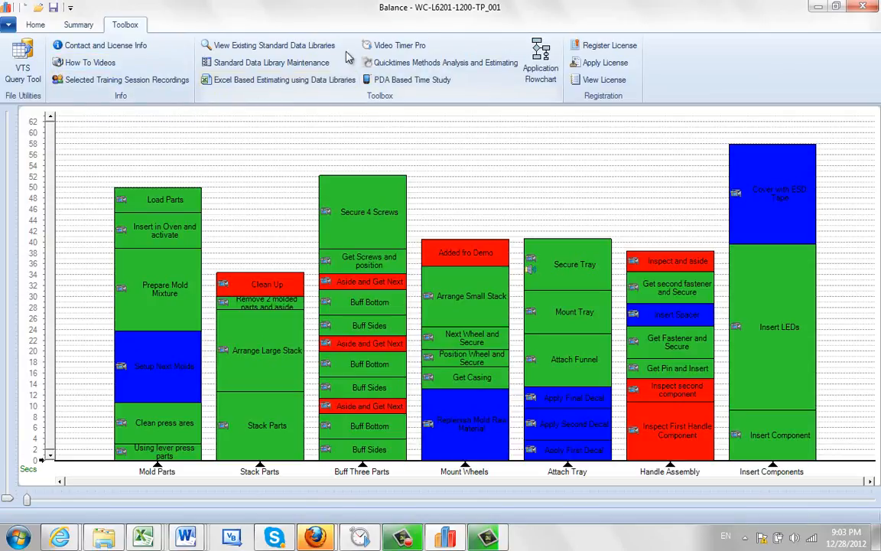
mouse_move(553, 174)
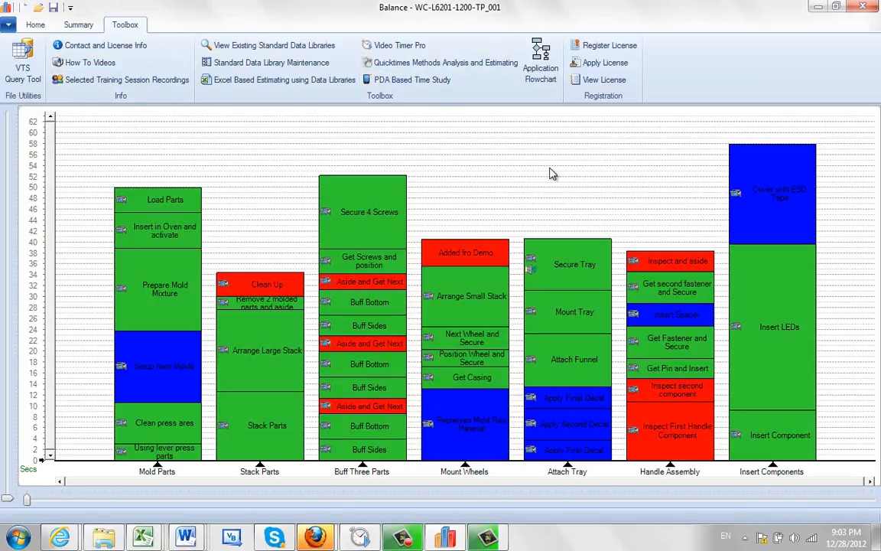